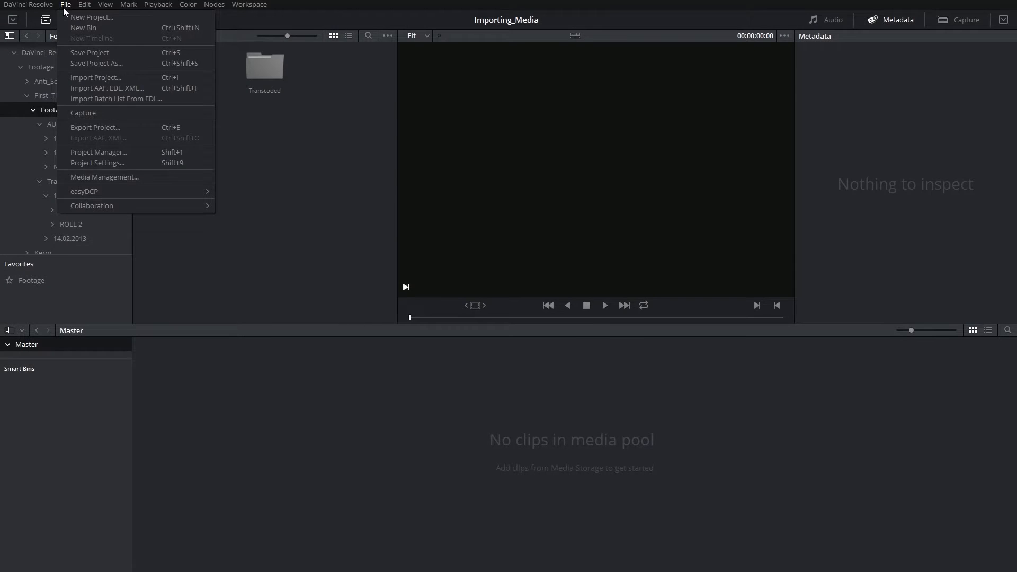
Step: Add the Transcoded folder and its subfolders to the media pool, split by EDLs
{"action": "left_click", "coordinate": [115, 98]}
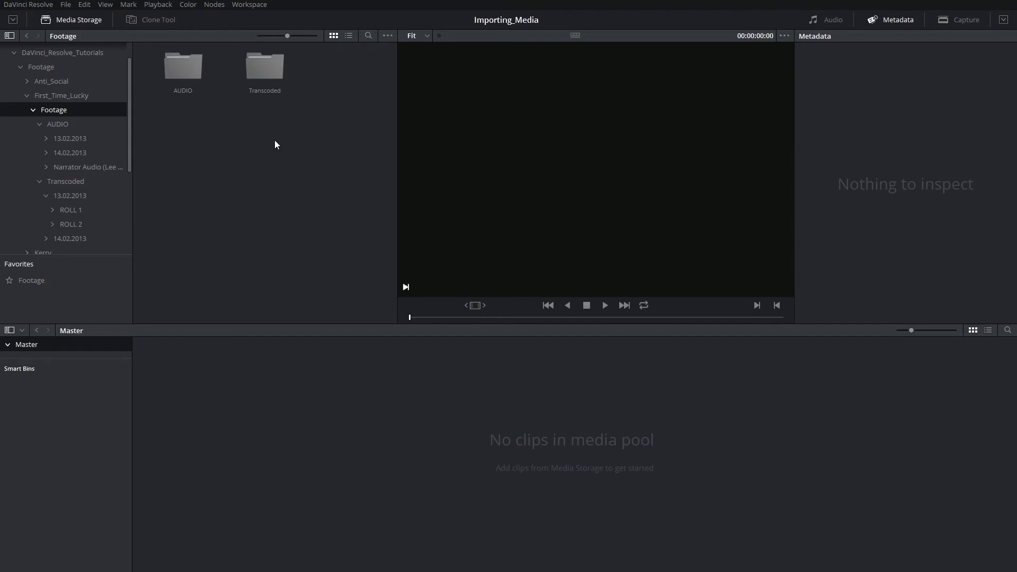
{"action": "right_click", "coordinate": [263, 64]}
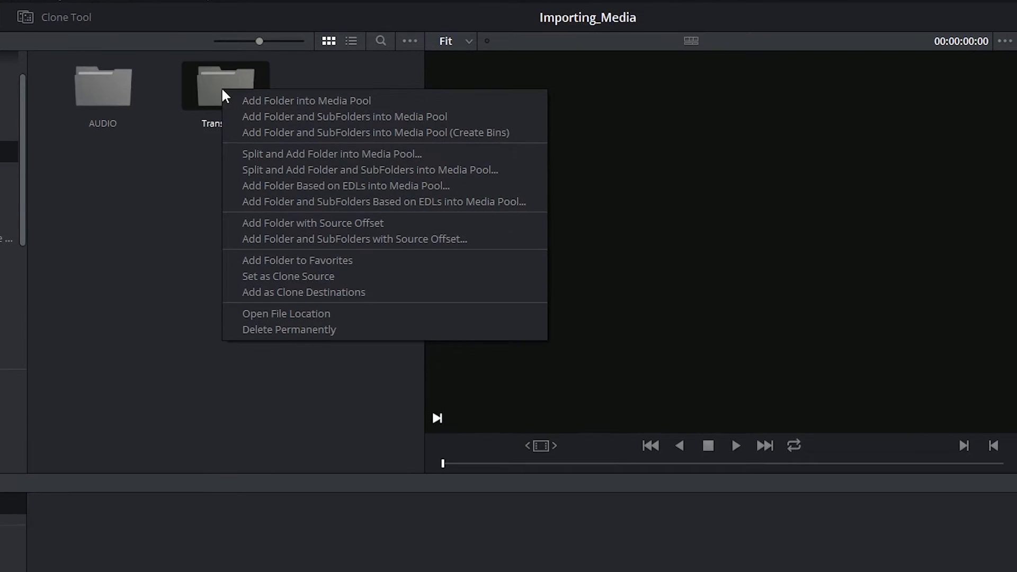
{"action": "mouse_move", "coordinate": [266, 189]}
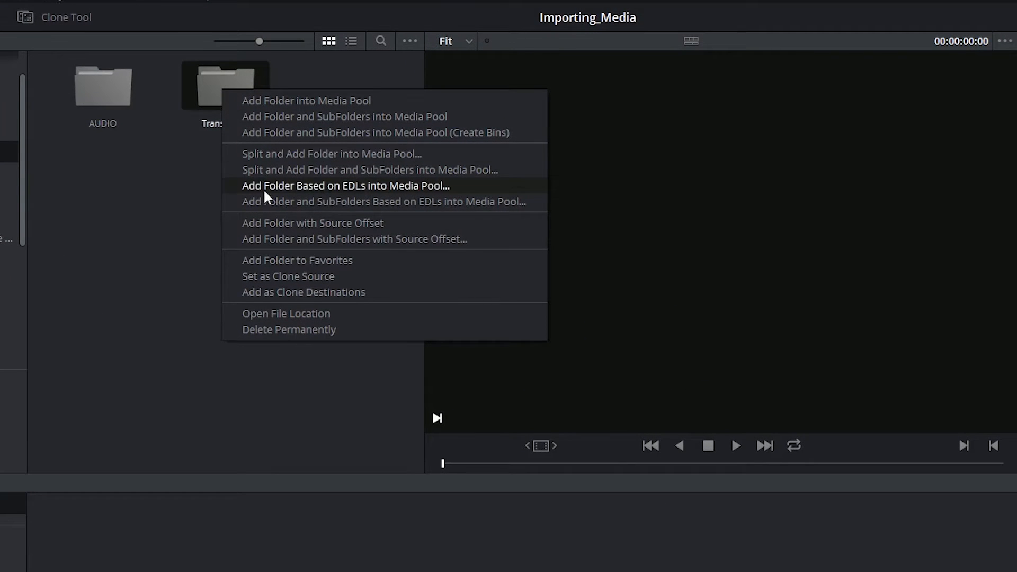
{"action": "mouse_move", "coordinate": [310, 210]}
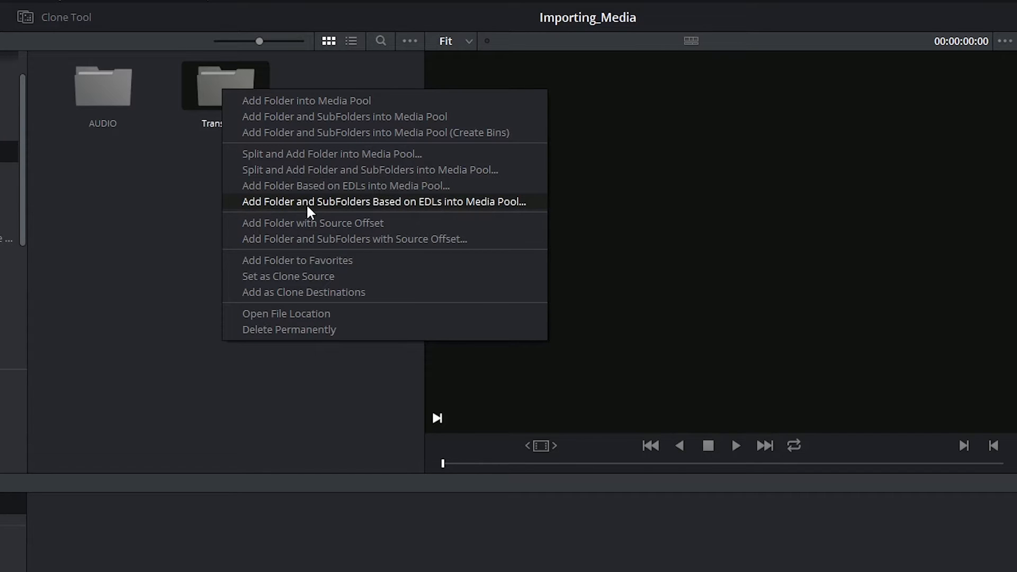
{"action": "left_click", "coordinate": [384, 202]}
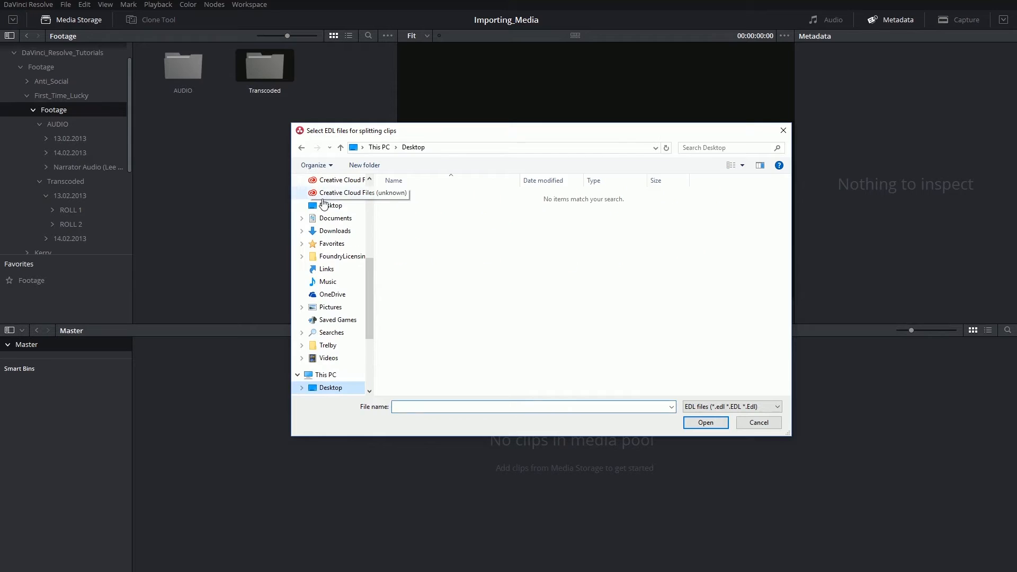
{"action": "mouse_move", "coordinate": [581, 317]}
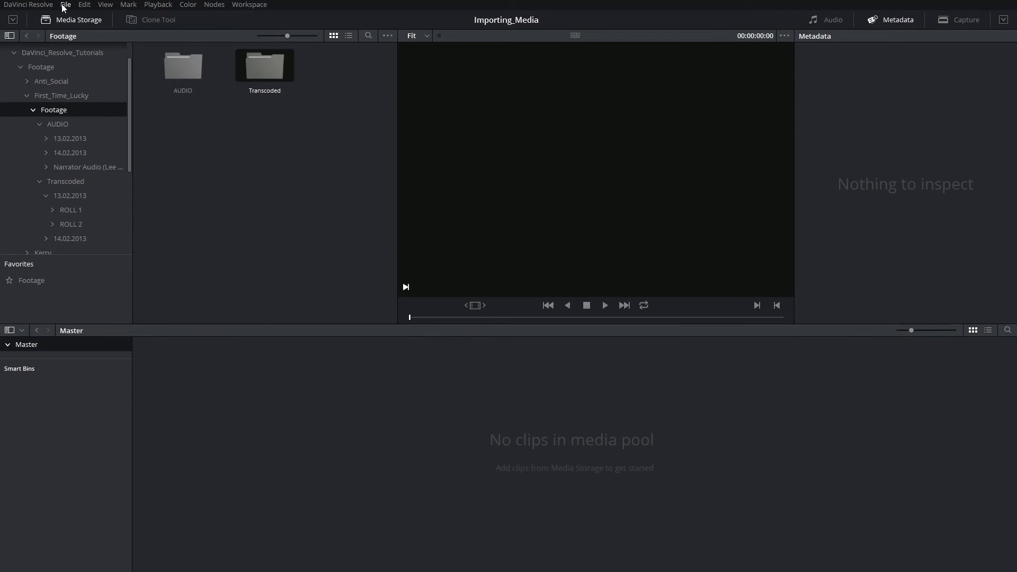
Step: Choose EDL_Example_Edit_v2 XML from the Desktop via Import AAF, EDL, XML
{"action": "left_click", "coordinate": [65, 5]}
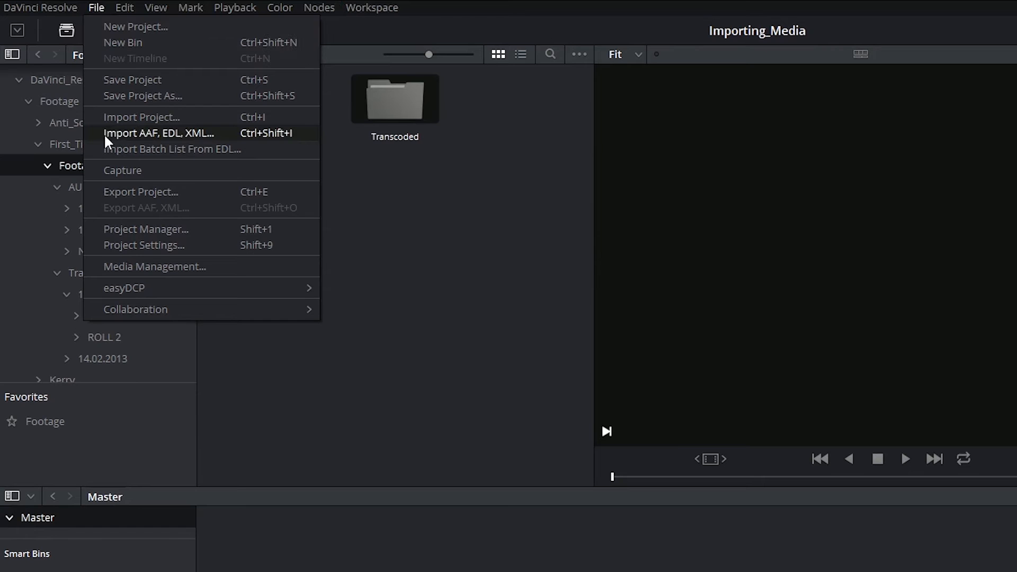
{"action": "mouse_move", "coordinate": [190, 135]}
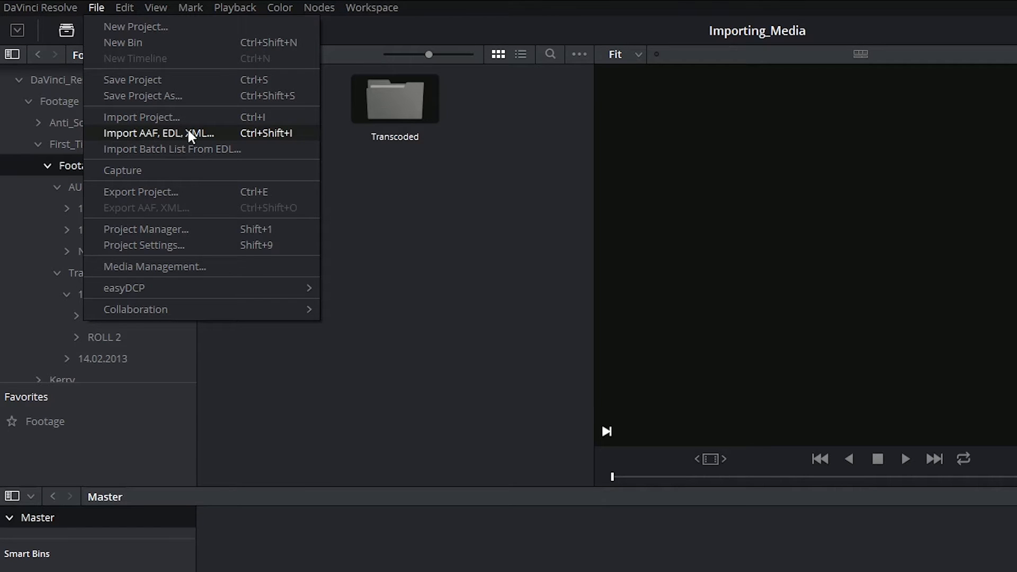
{"action": "mouse_move", "coordinate": [199, 143]}
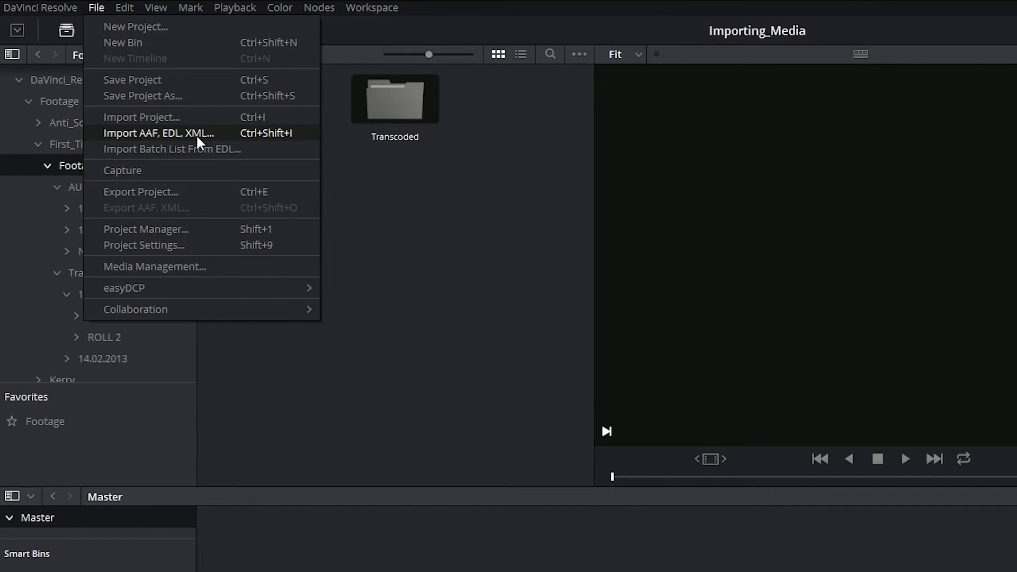
{"action": "left_click", "coordinate": [161, 133]}
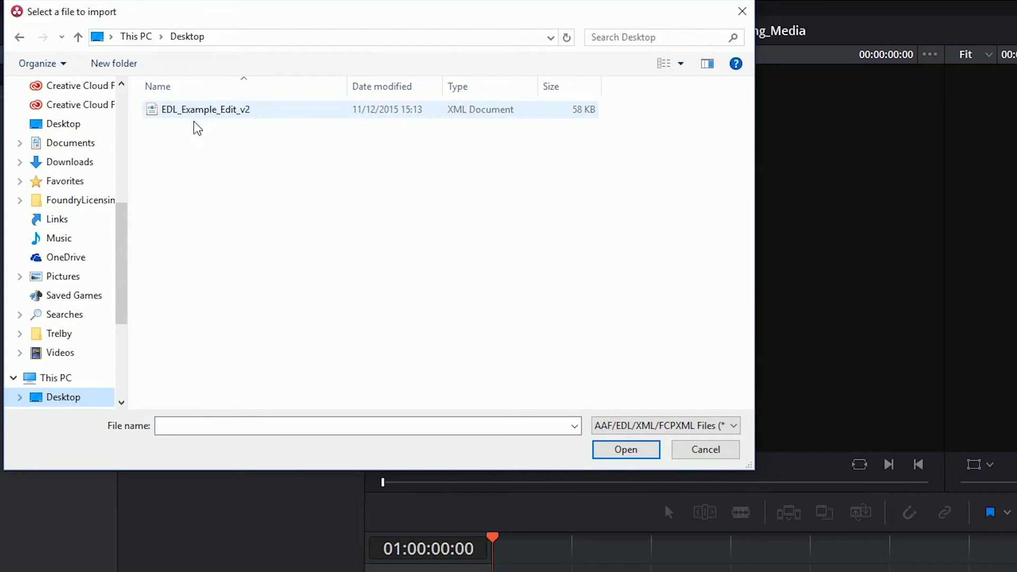
{"action": "left_click", "coordinate": [205, 109]}
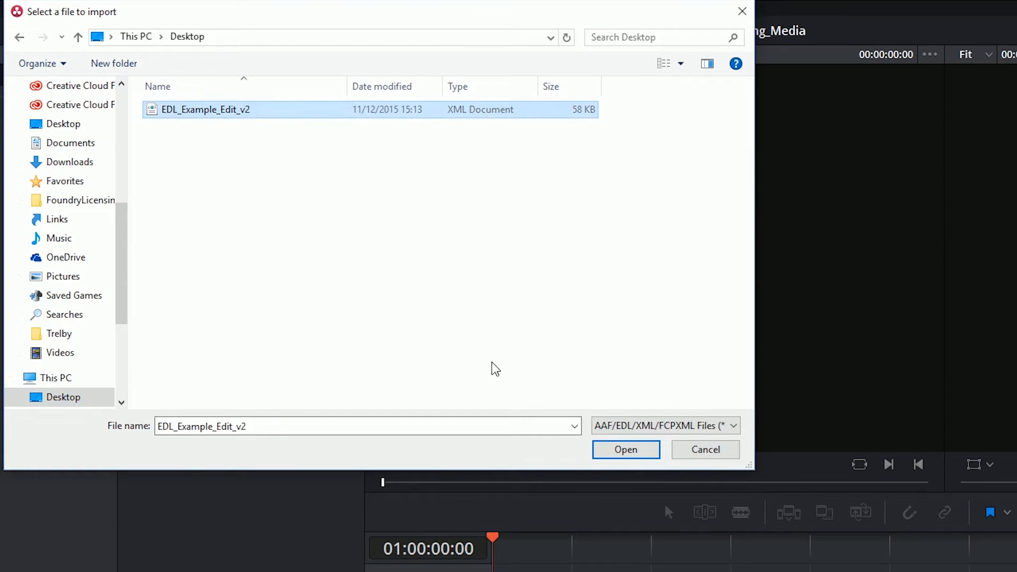
{"action": "left_click", "coordinate": [624, 449]}
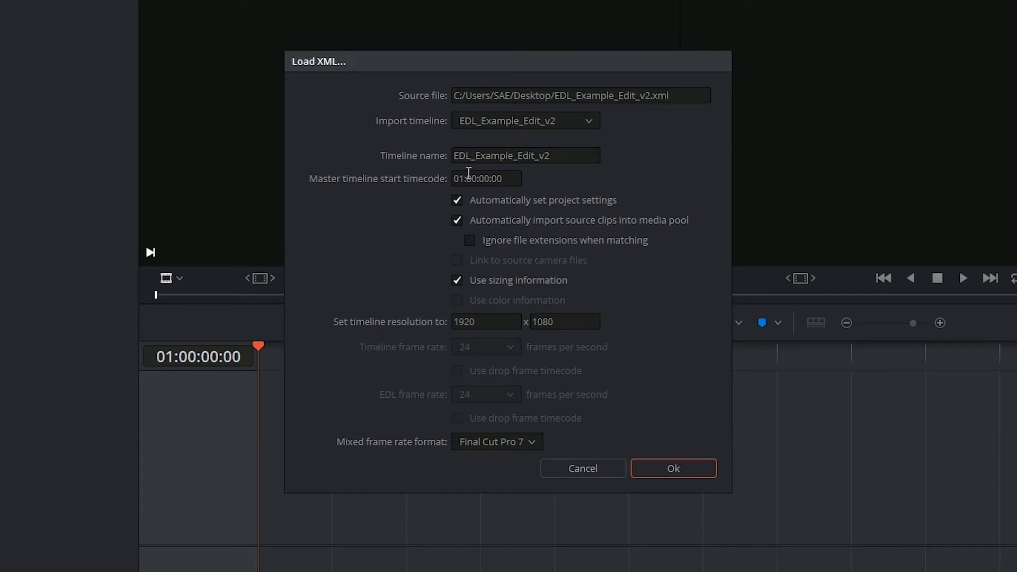
{"action": "mouse_move", "coordinate": [514, 210]}
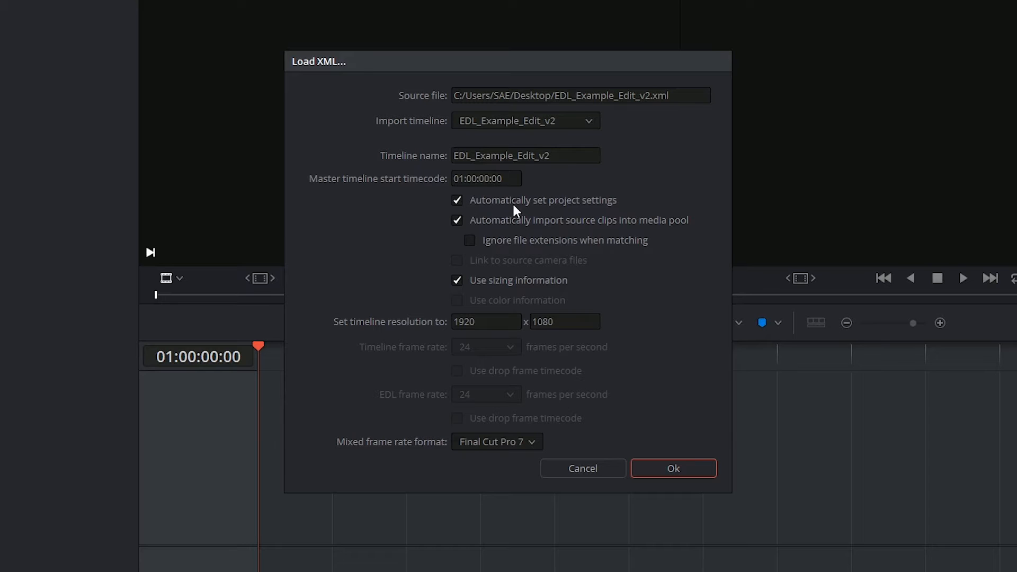
{"action": "mouse_move", "coordinate": [554, 168]}
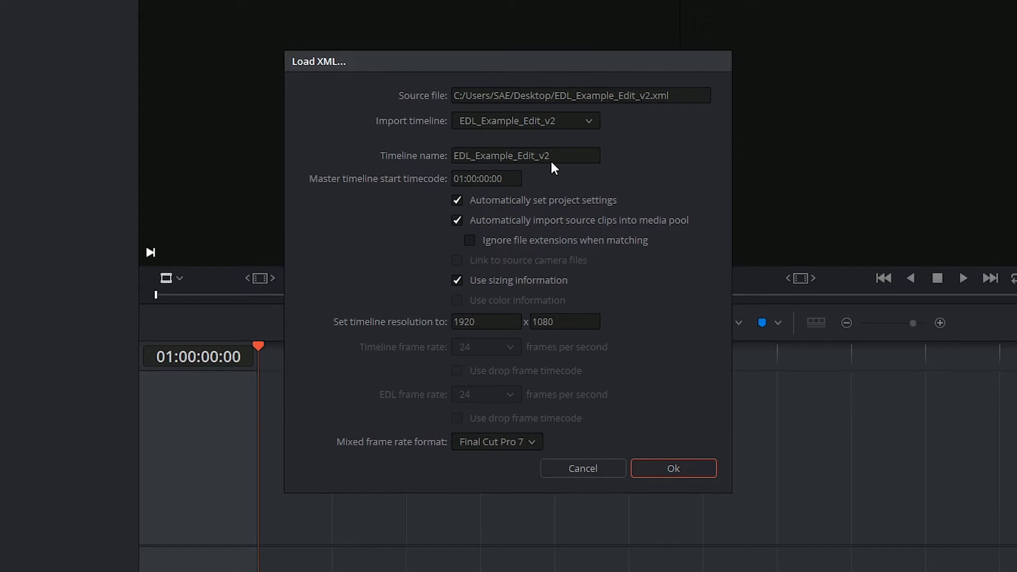
{"action": "mouse_move", "coordinate": [491, 232]}
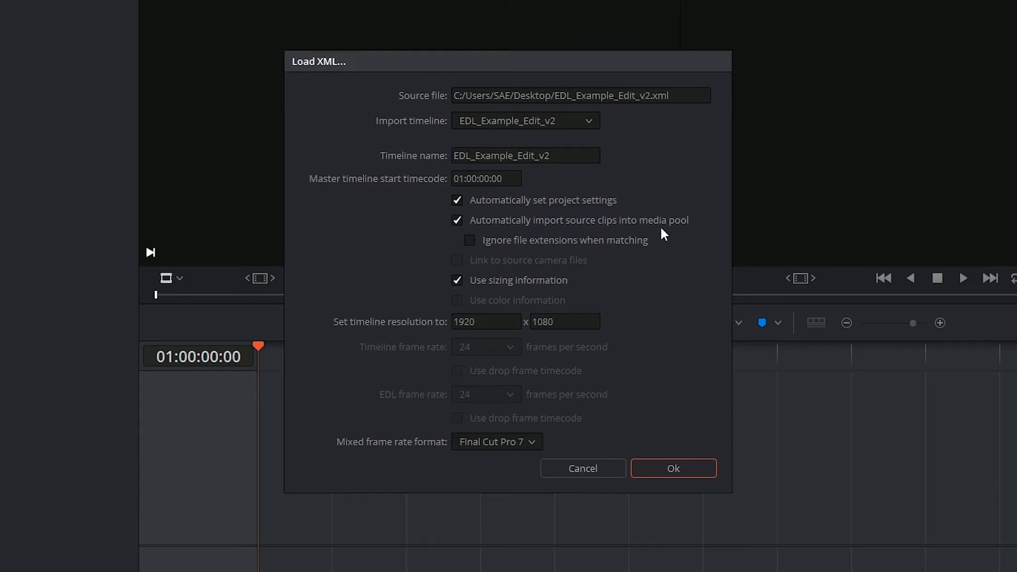
{"action": "mouse_move", "coordinate": [511, 231]}
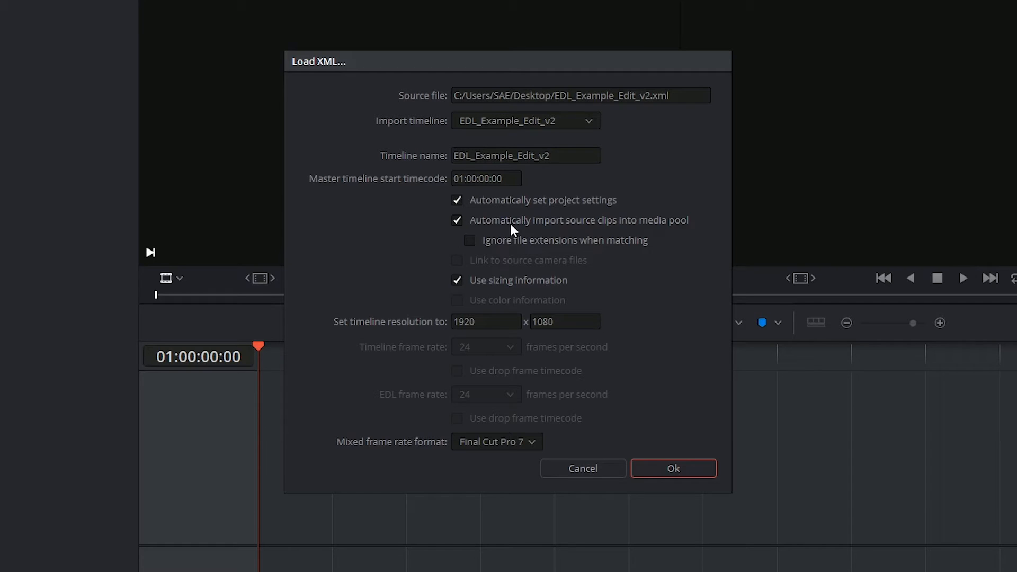
{"action": "mouse_move", "coordinate": [494, 228]}
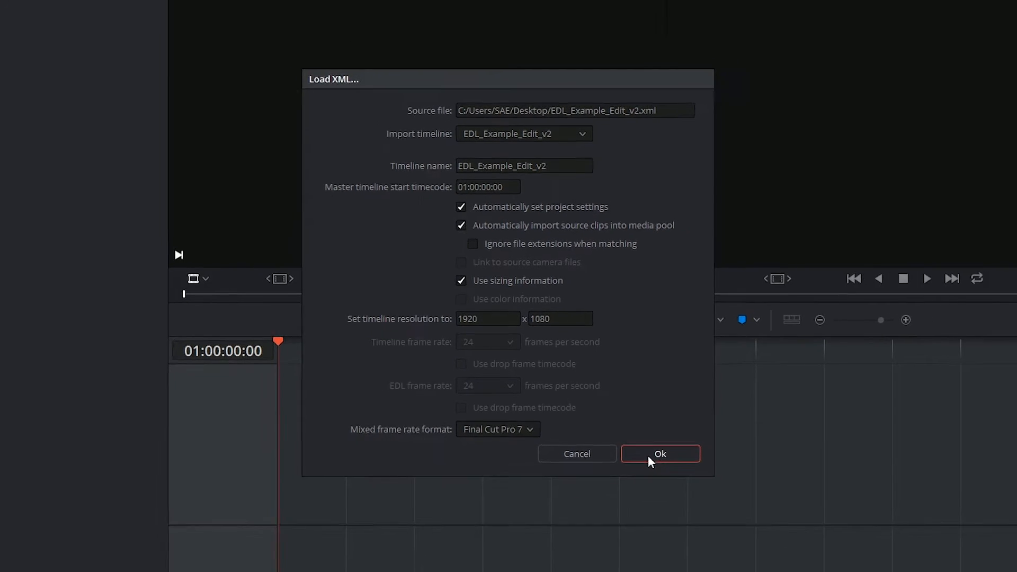
Step: Confirm the import settings so EDL_Example_Edit_v2 loads as a timeline with source clips
{"action": "left_click", "coordinate": [659, 454]}
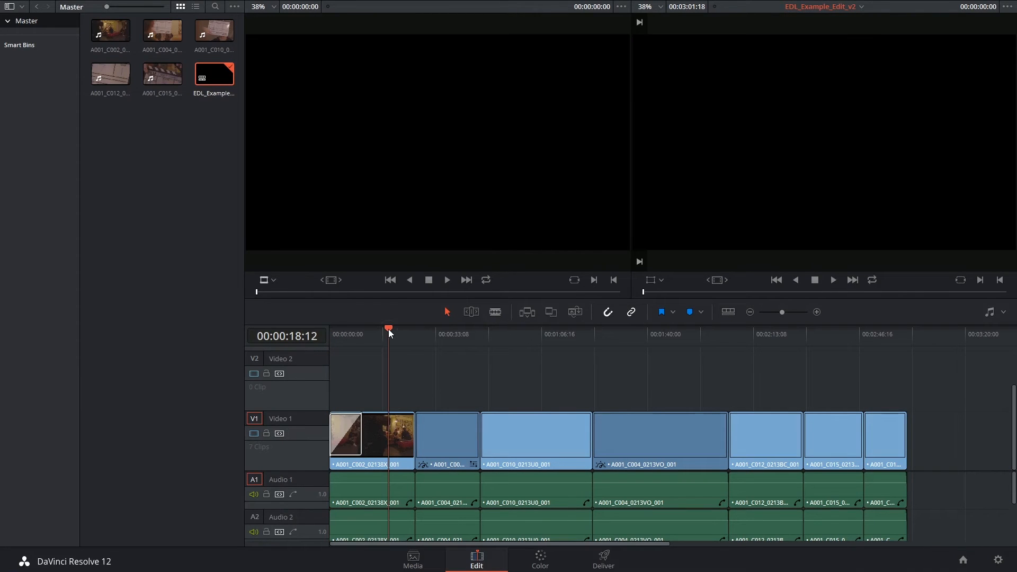
Step: Dismiss the translation report about untranslated RGB Curves and switch to the Media page
{"action": "left_click", "coordinate": [463, 334]}
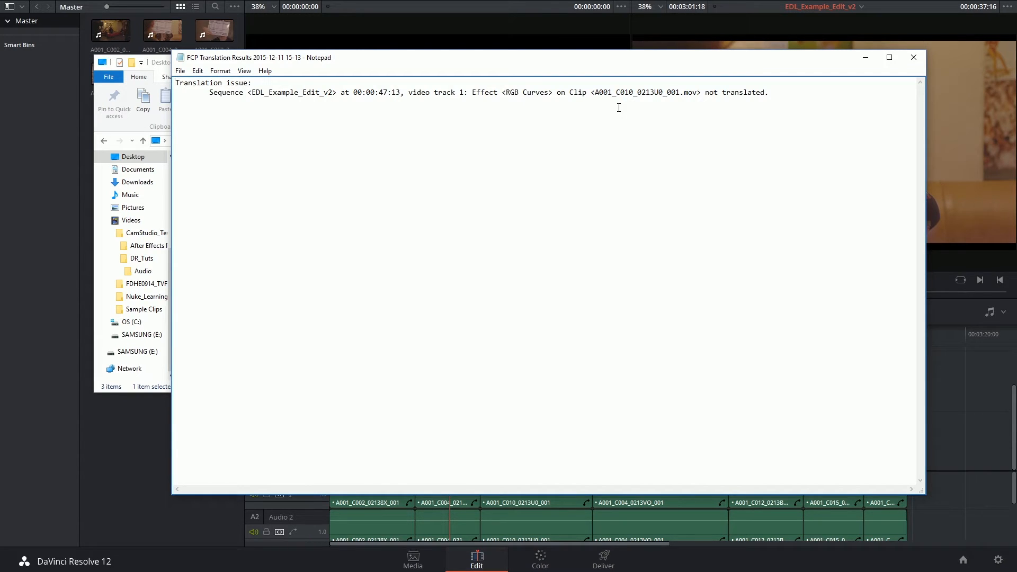
{"action": "mouse_move", "coordinate": [142, 452]}
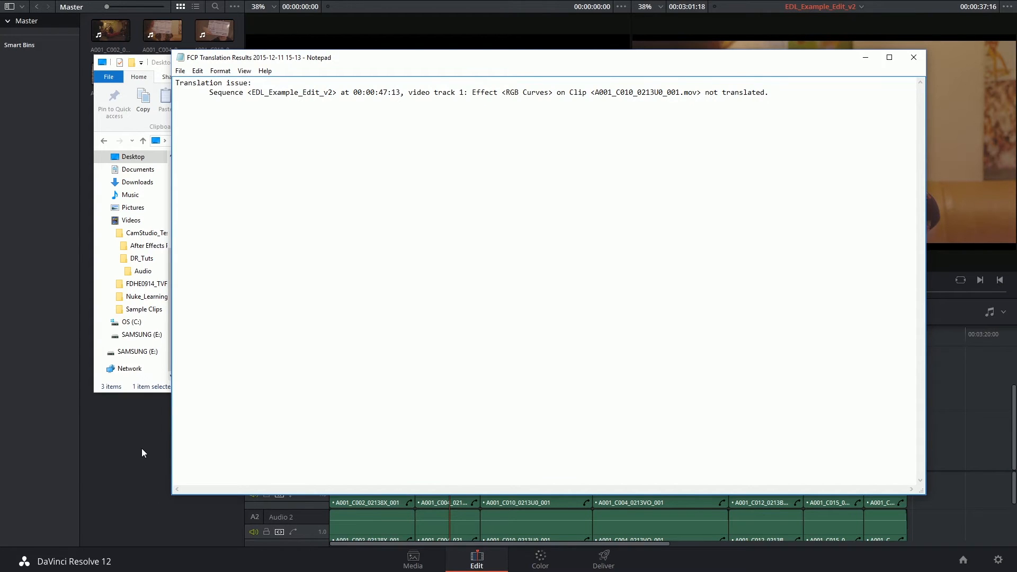
{"action": "left_click", "coordinate": [913, 57]}
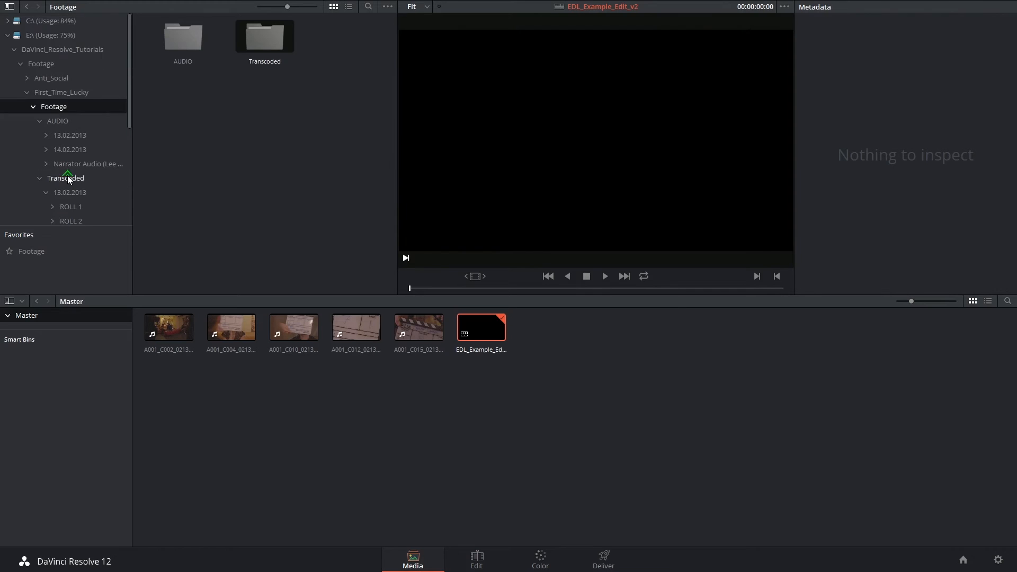
Step: Browse Media Storage to the Desktop and select the EDL_Example_Edit_v2 reference movie
{"action": "left_click", "coordinate": [46, 21]}
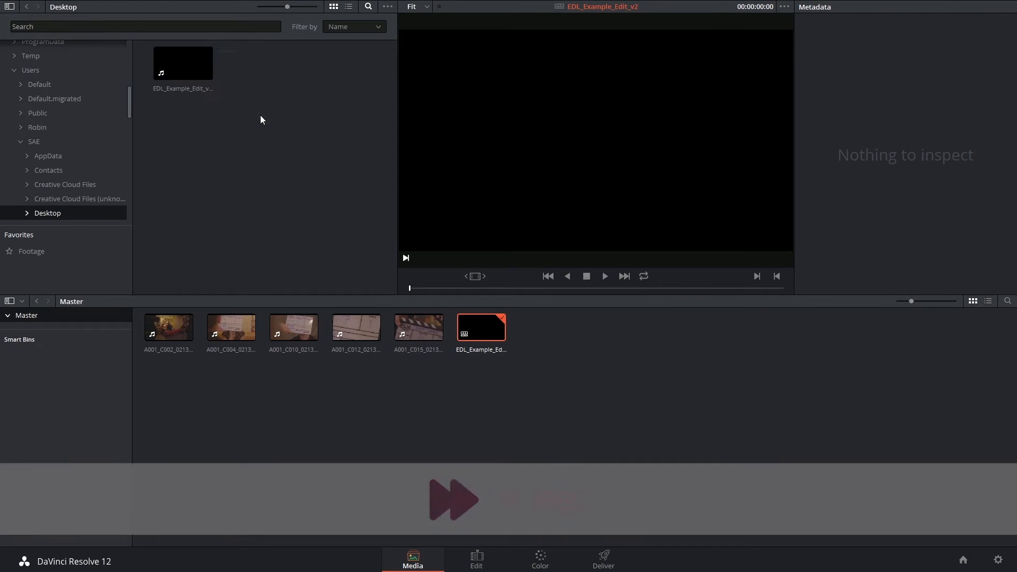
{"action": "left_click", "coordinate": [183, 63]}
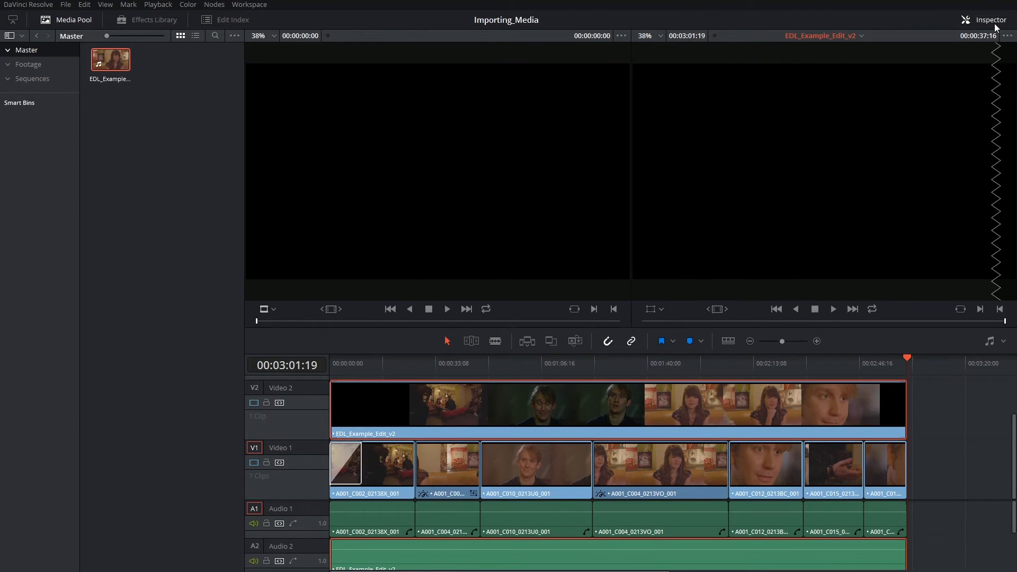
{"action": "left_click", "coordinate": [966, 19]}
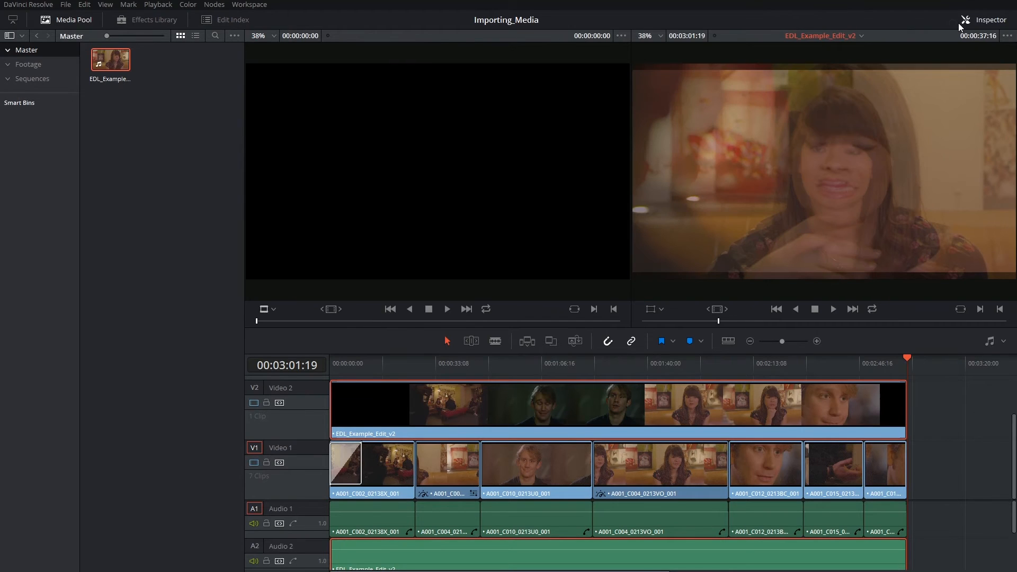
{"action": "left_click", "coordinate": [523, 363]}
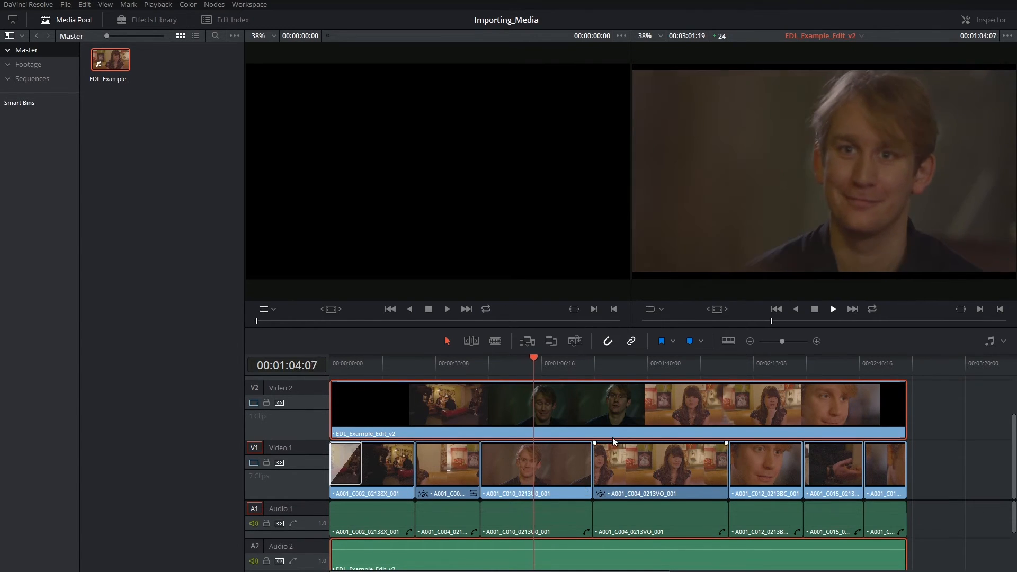
{"action": "left_click", "coordinate": [634, 358]}
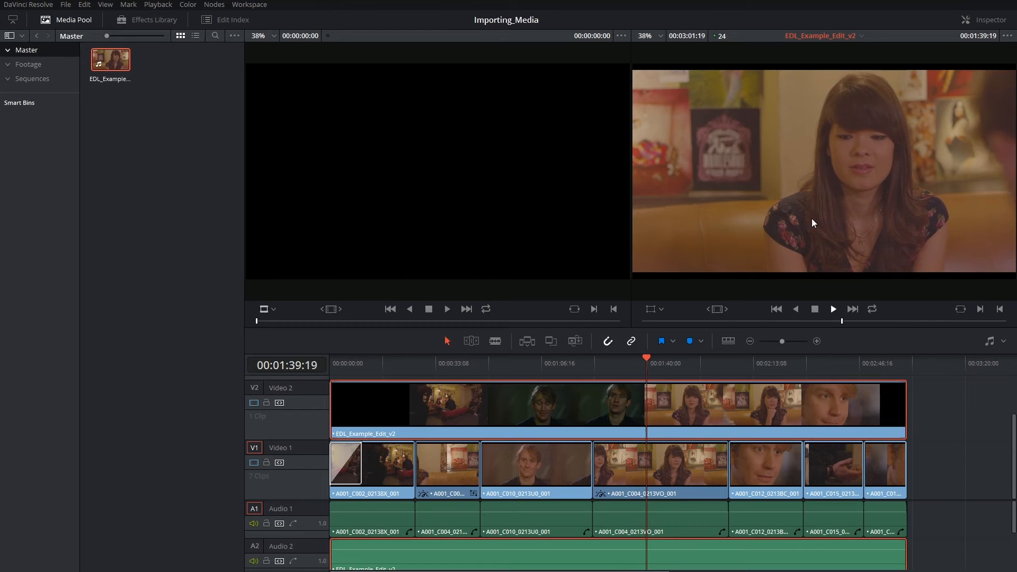
{"action": "left_click", "coordinate": [832, 309]}
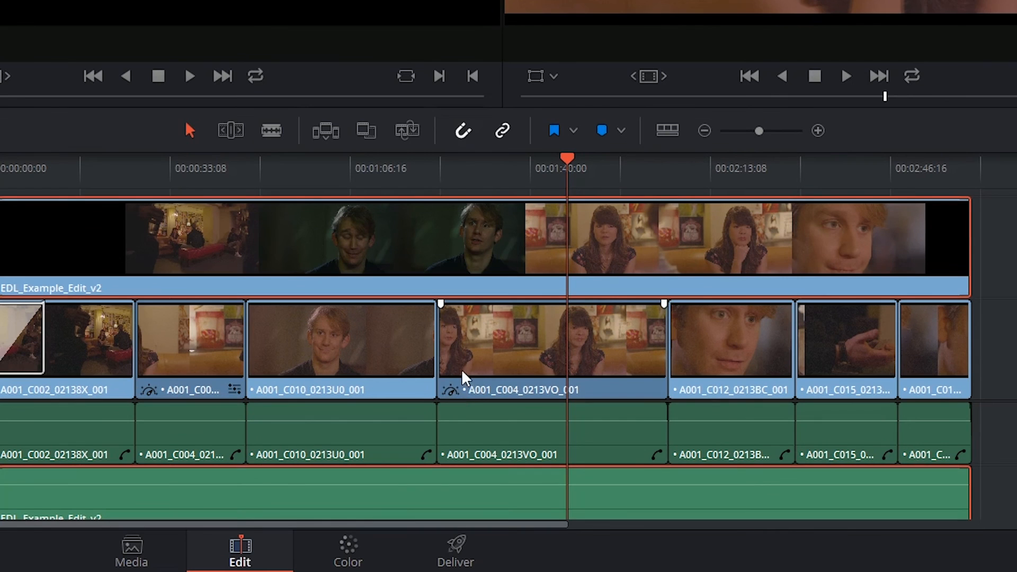
{"action": "left_click", "coordinate": [551, 341]}
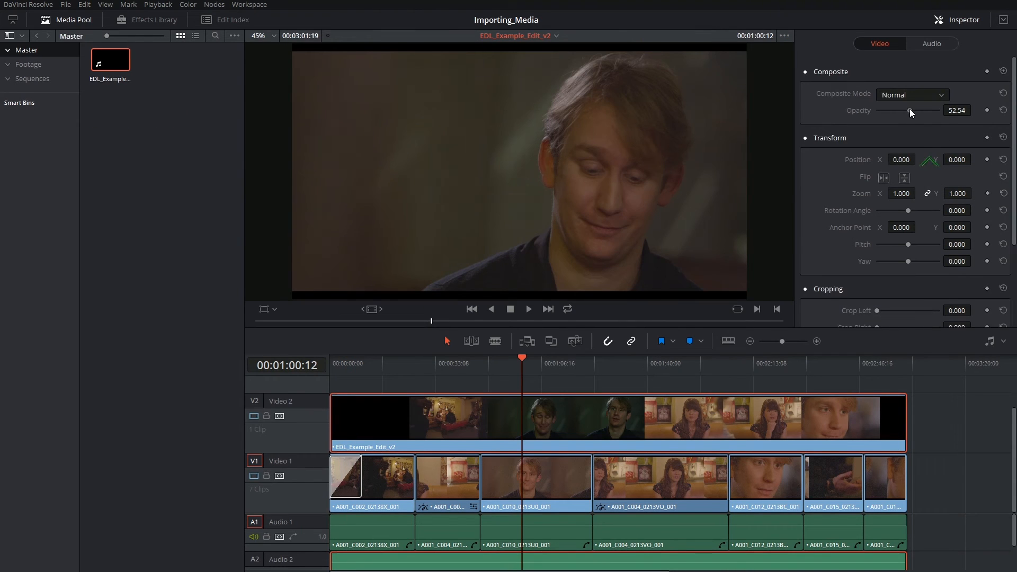
Step: Drag the V2 reference clip's Composite Opacity slider toward about half
{"action": "left_click_drag", "start_coordinate": [909, 110], "coordinate": [946, 110]}
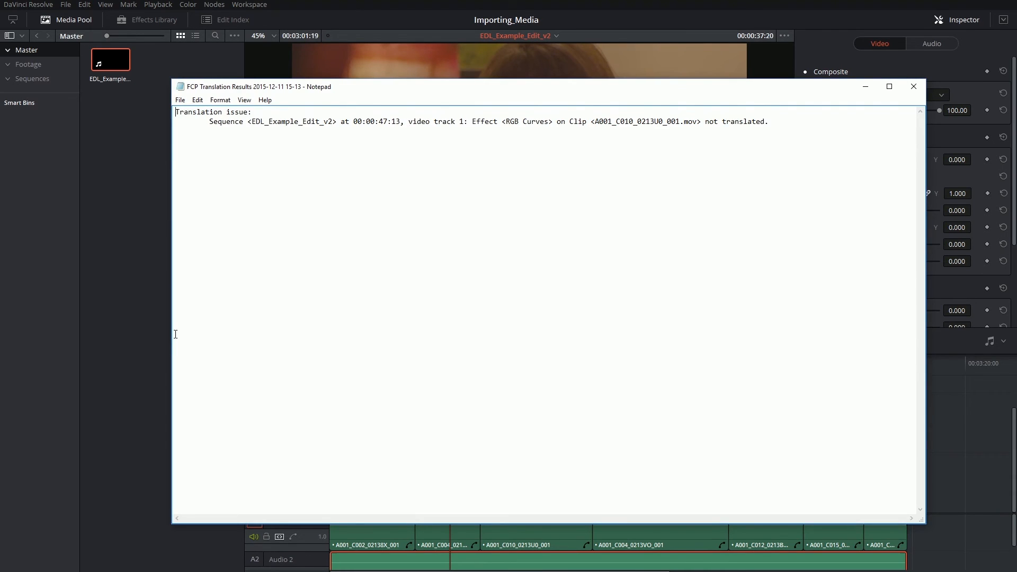
Step: Focus the FCP Translation Results report window in Notepad
{"action": "left_click", "coordinate": [914, 86]}
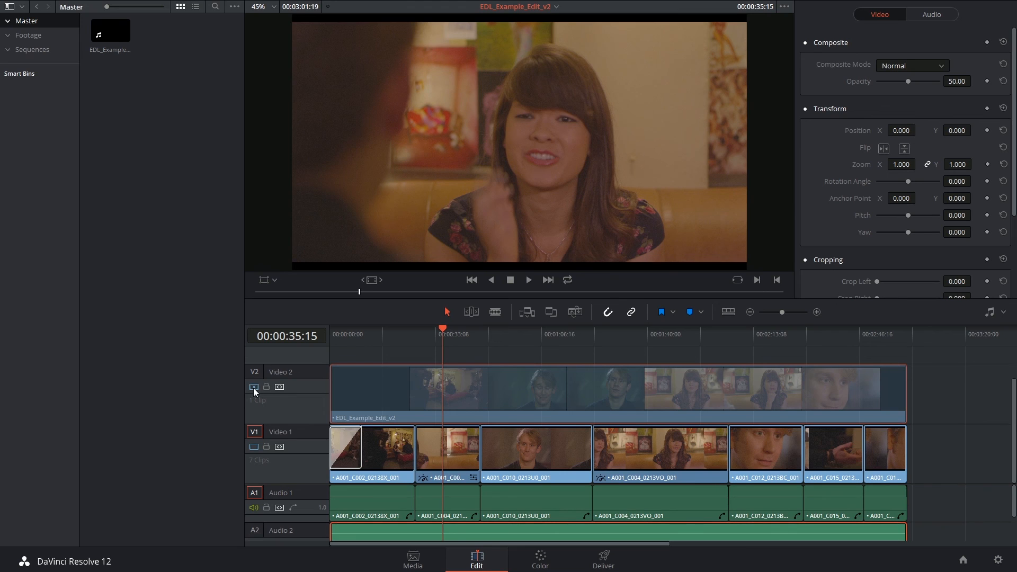
{"action": "mouse_move", "coordinate": [904, 112]}
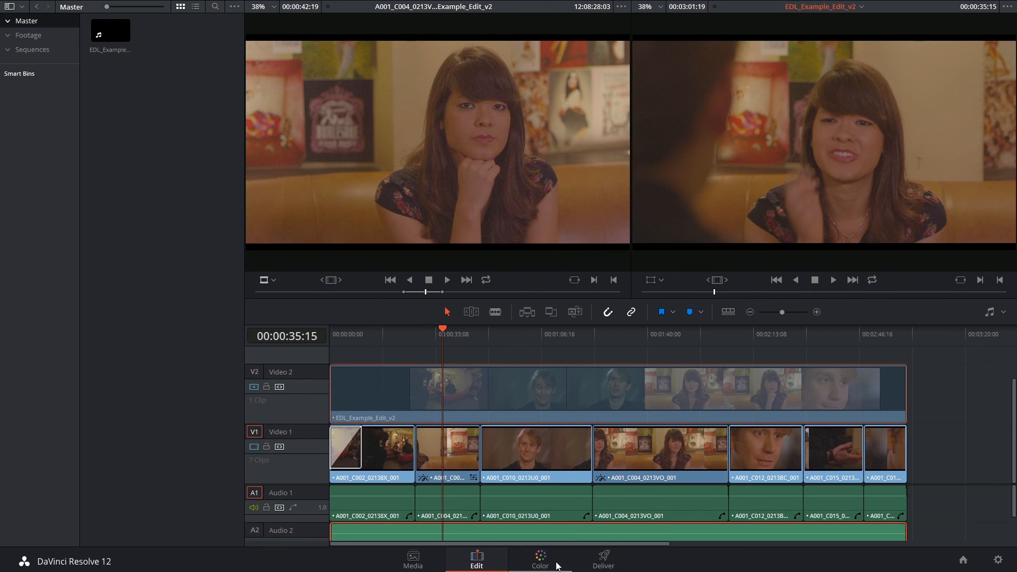
Step: Switch to the Color page to view the imported edit's seven clips
{"action": "left_click", "coordinate": [539, 559]}
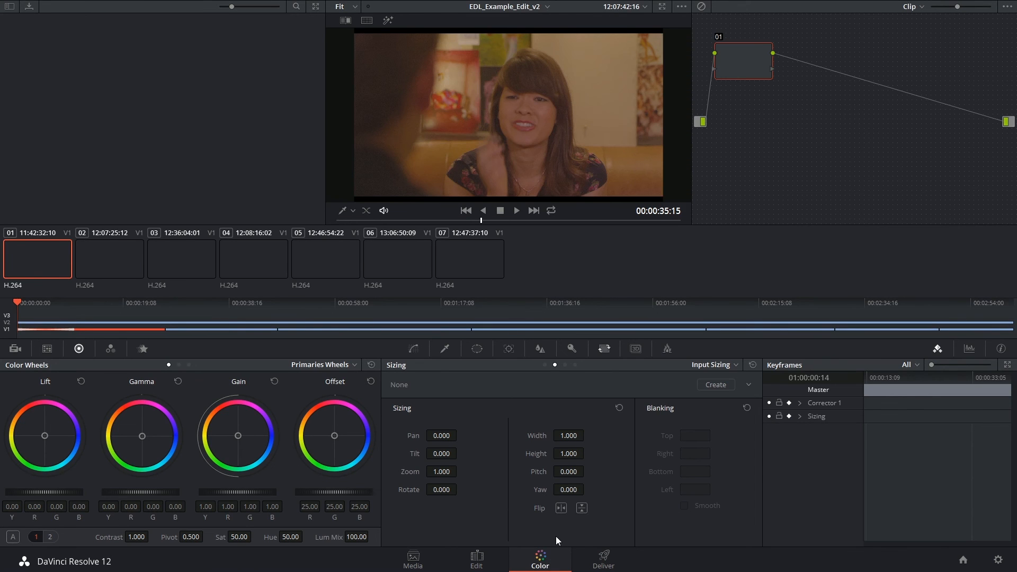